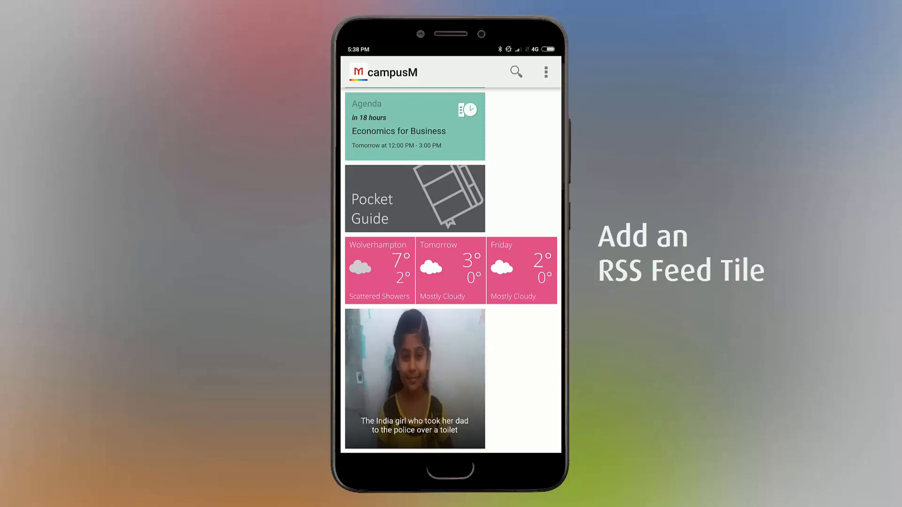
Step: Place the cursor in the sign-in form with the username and password entered
left_click(413, 377)
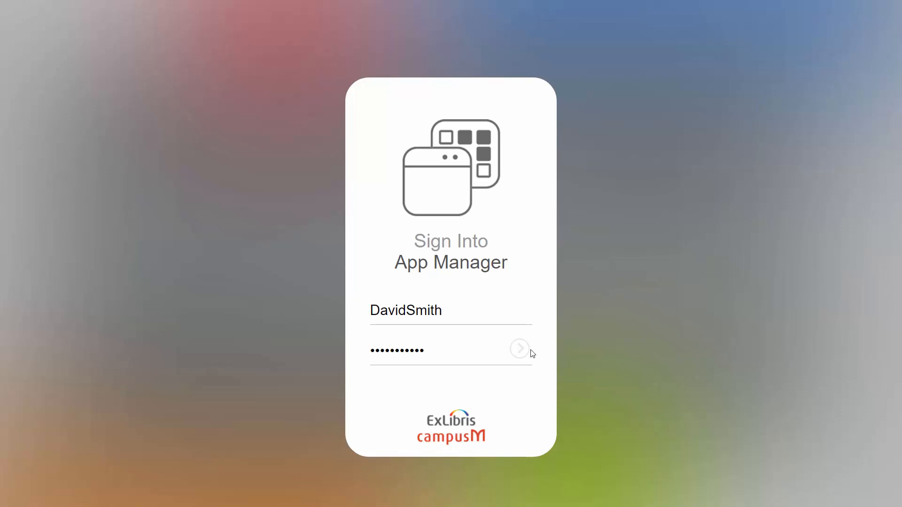
Step: Sign in, enter the App Builder and keep the profile on Student / Staff
left_click(520, 348)
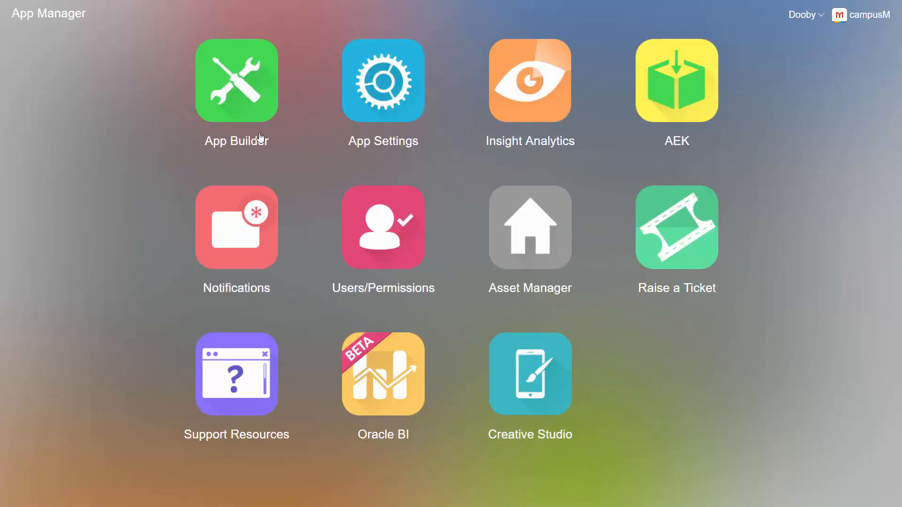
left_click(236, 80)
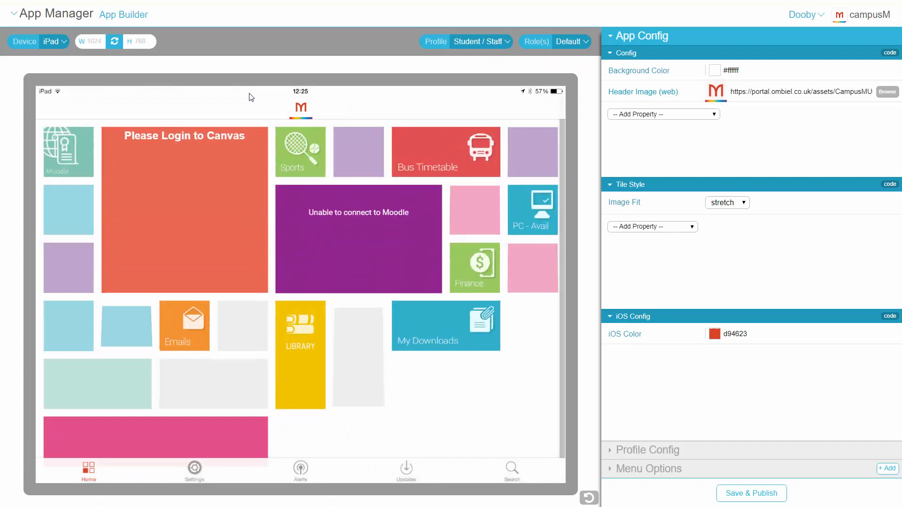
left_click(481, 41)
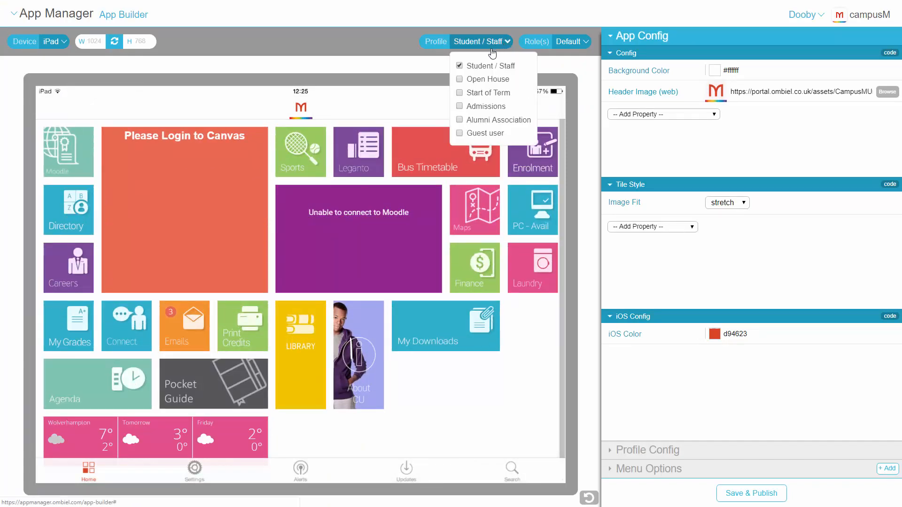
left_click(570, 41)
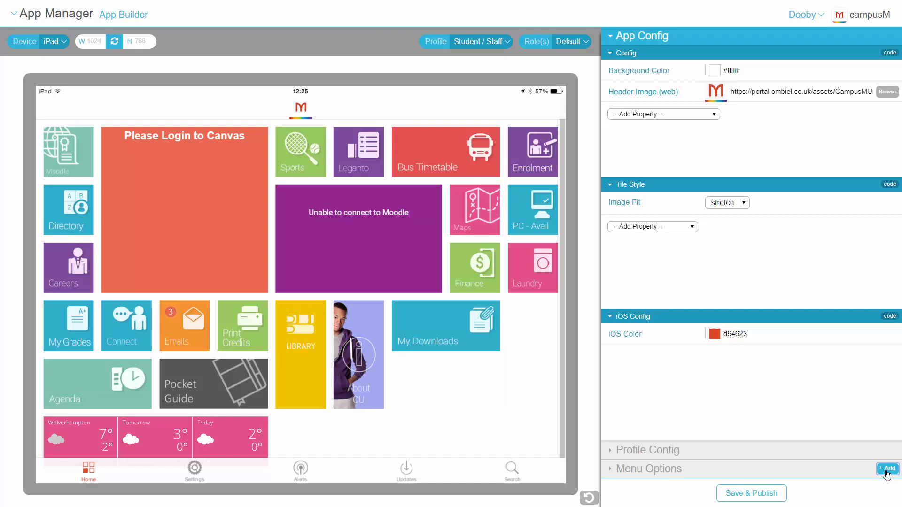
Step: Create a new Feeds Tile menu option named 'News'
left_click(888, 468)
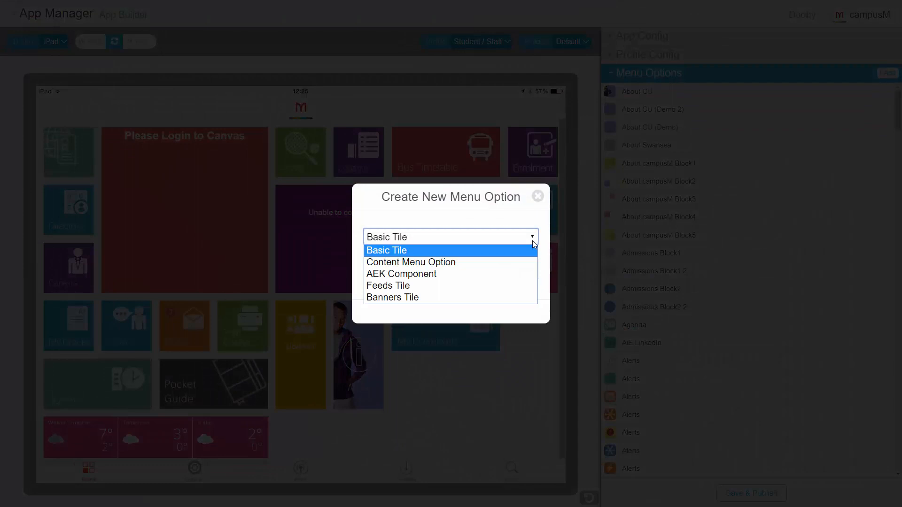
left_click(387, 286)
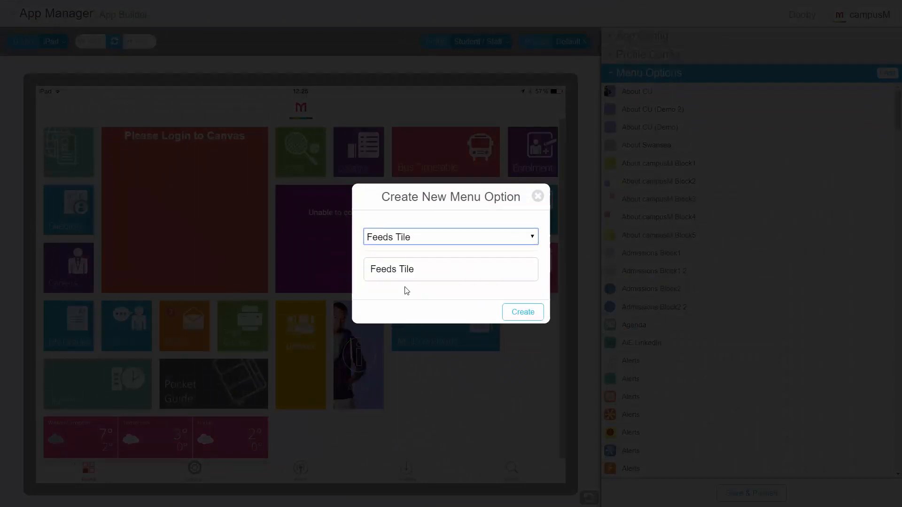
left_click(450, 270)
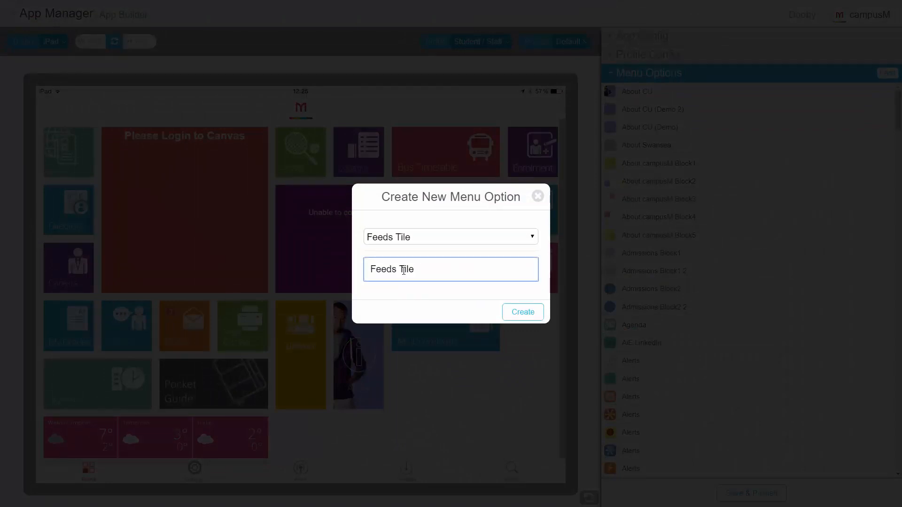
type("N")
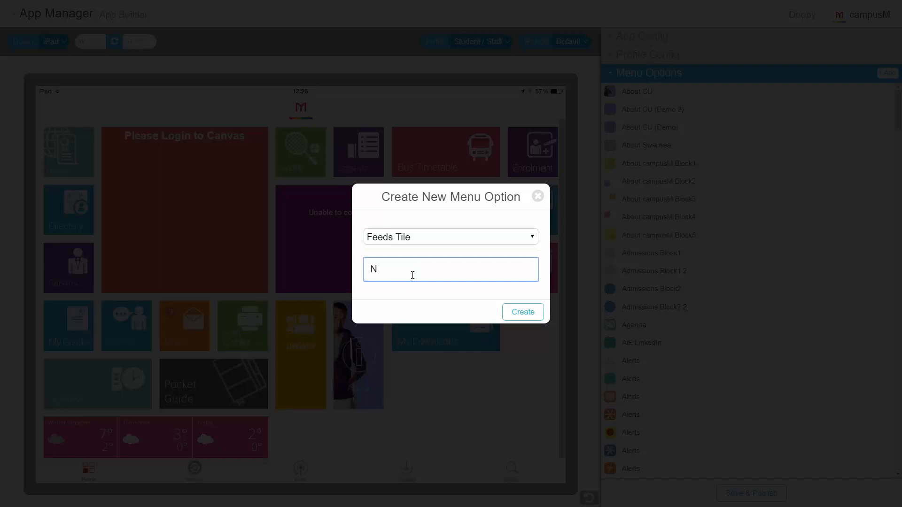
type("ews")
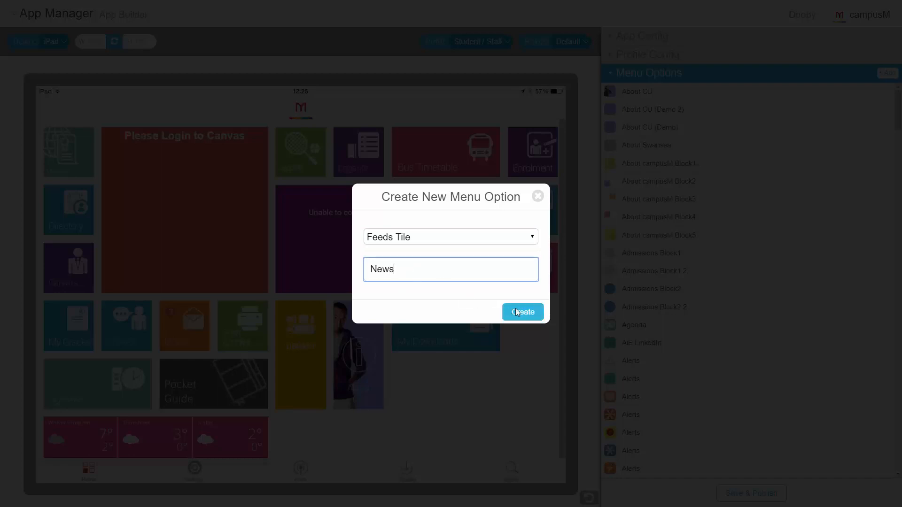
left_click(522, 312)
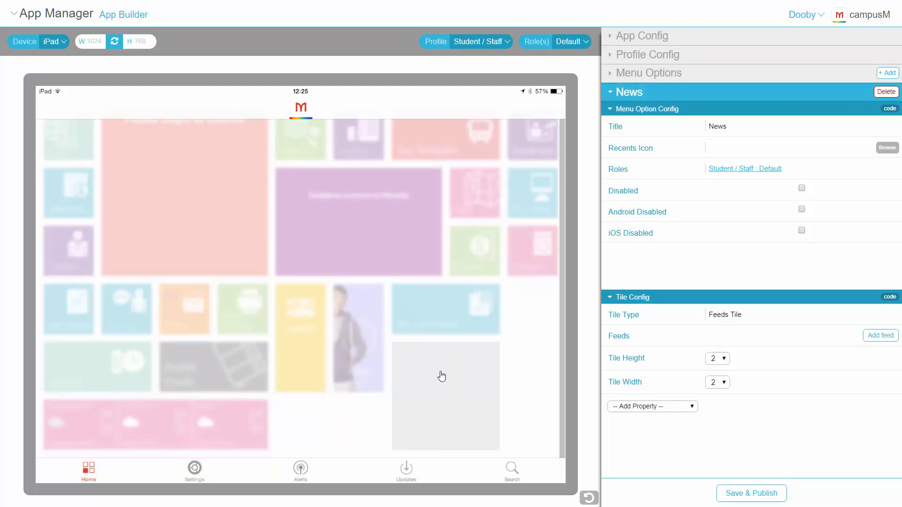
mouse_move(657, 302)
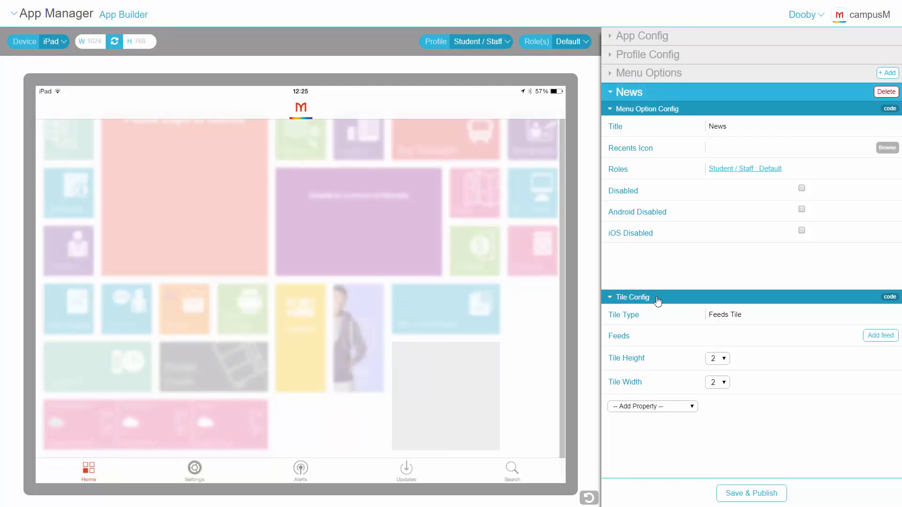
mouse_move(647, 302)
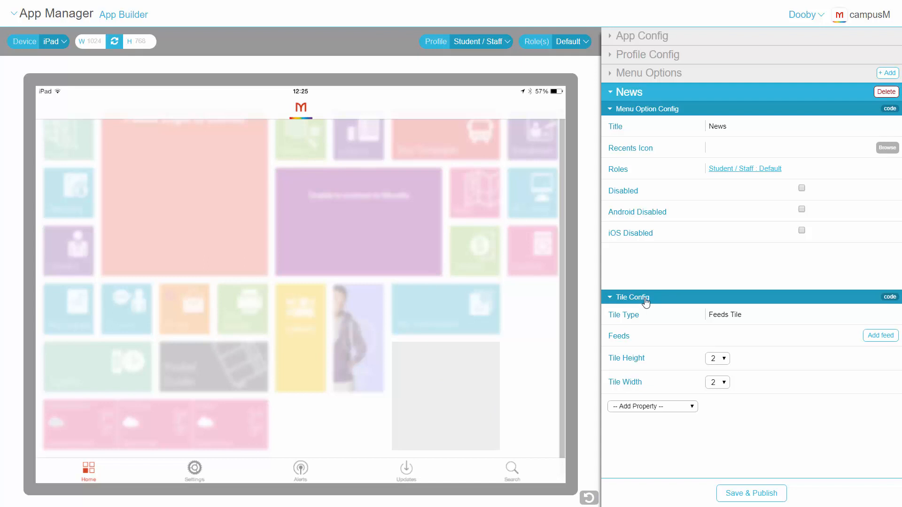
mouse_move(635, 324)
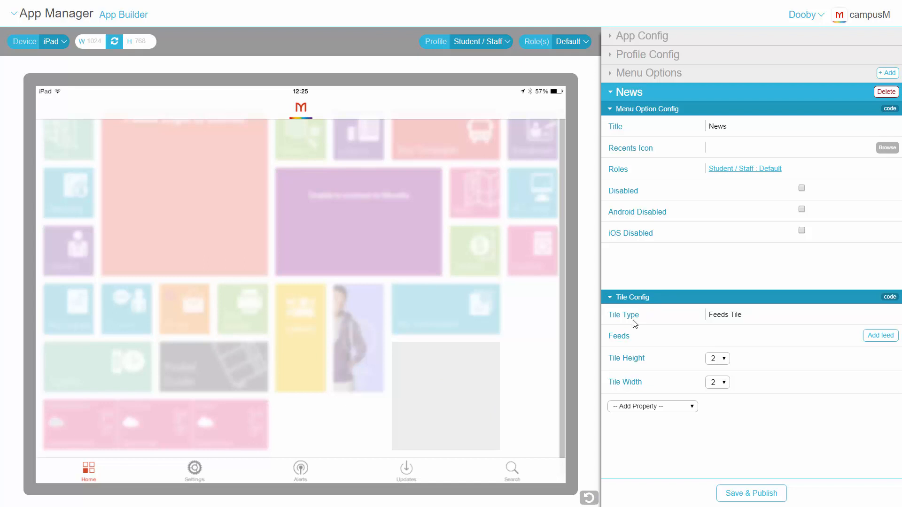
Step: Add a blank feed entry to the News tile in Tile Config
left_click(879, 336)
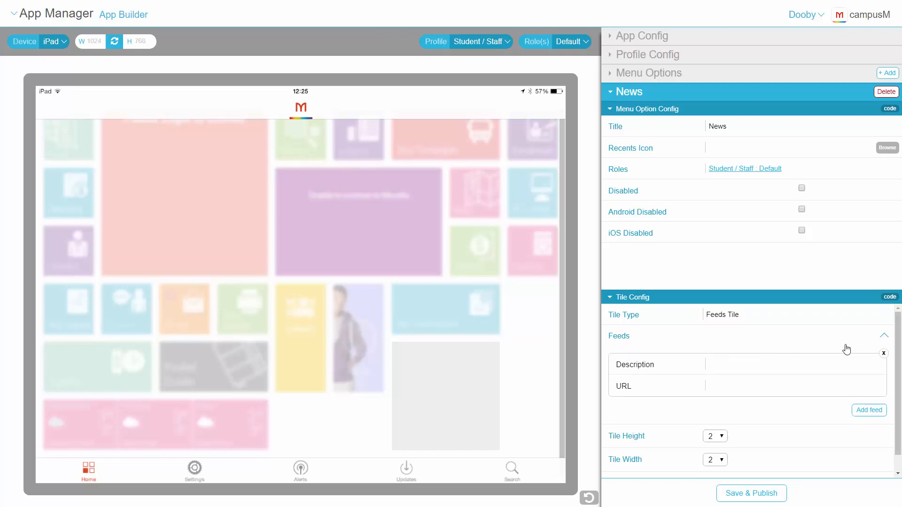
left_click(794, 364)
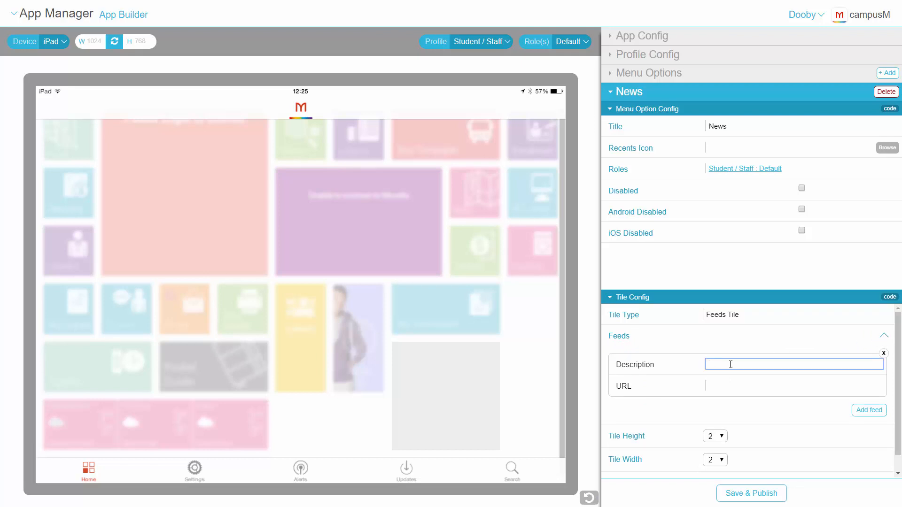
type("BBC News")
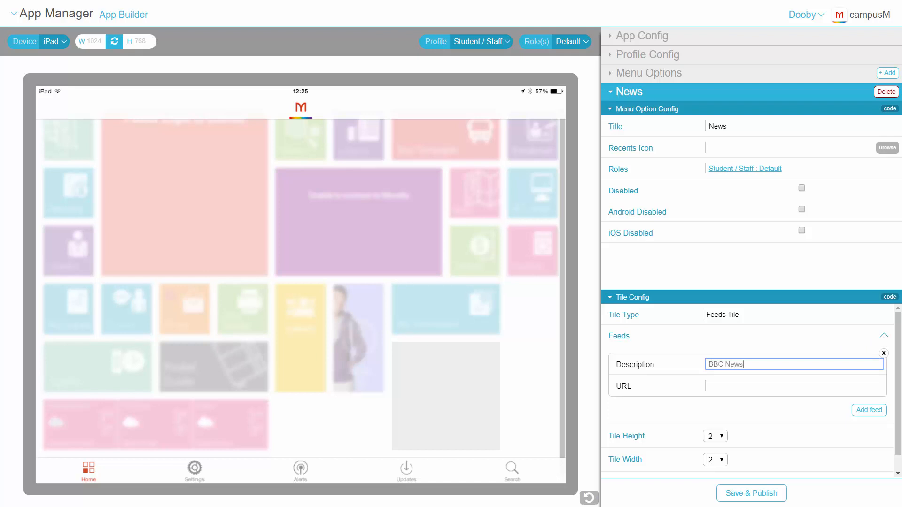
left_click(794, 386)
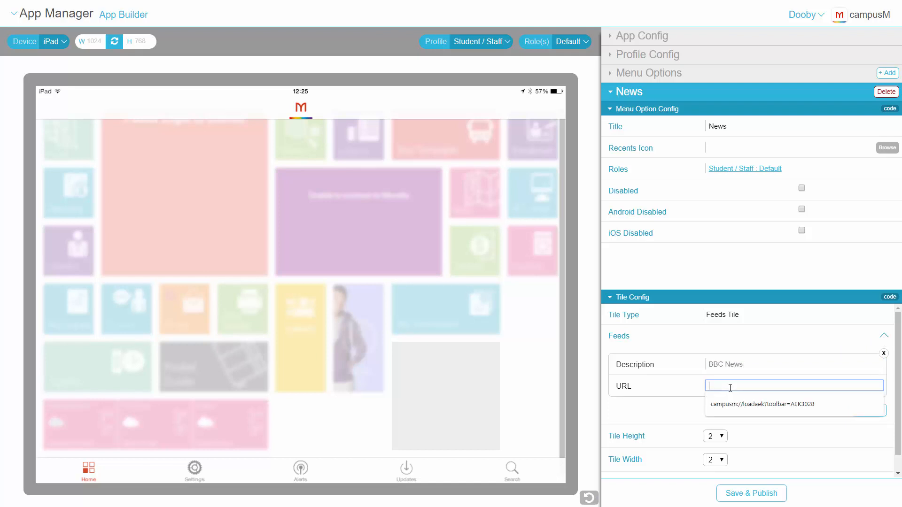
type("http://feeds.bbci.co.uk/news/world/rss.xml")
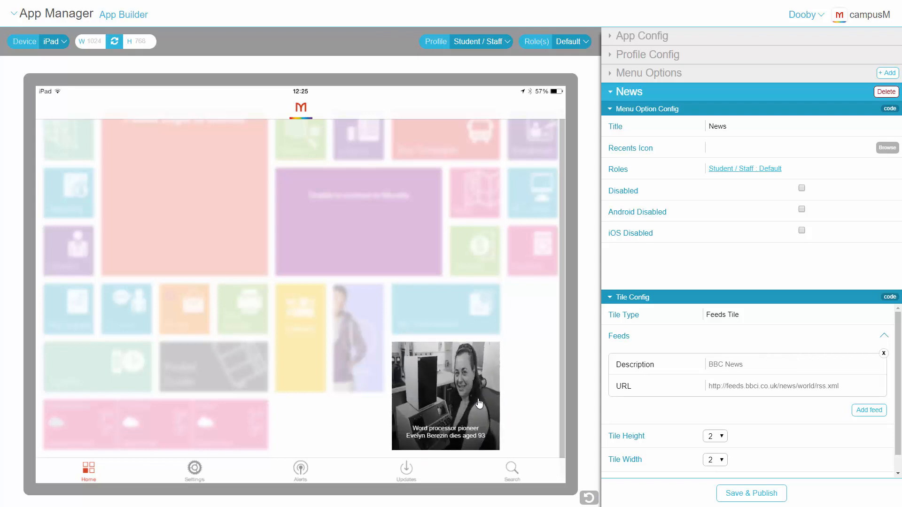
mouse_move(895, 435)
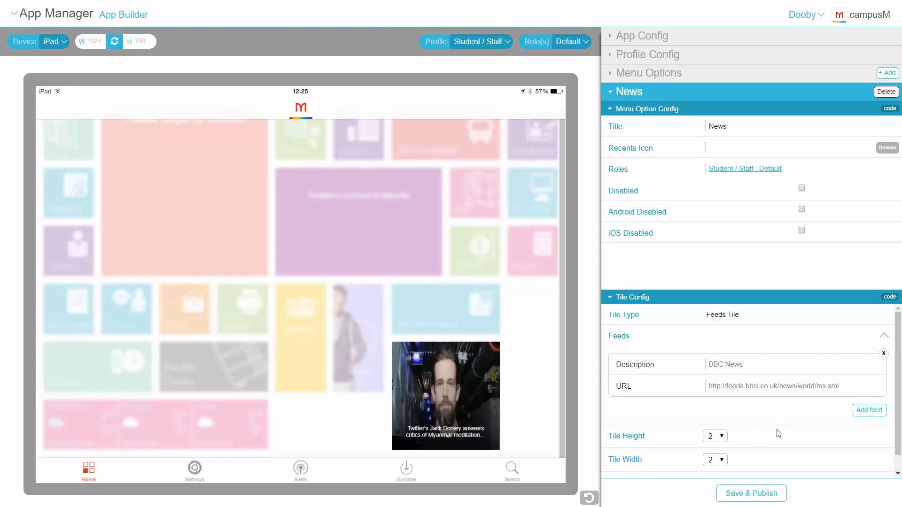
mouse_move(619, 460)
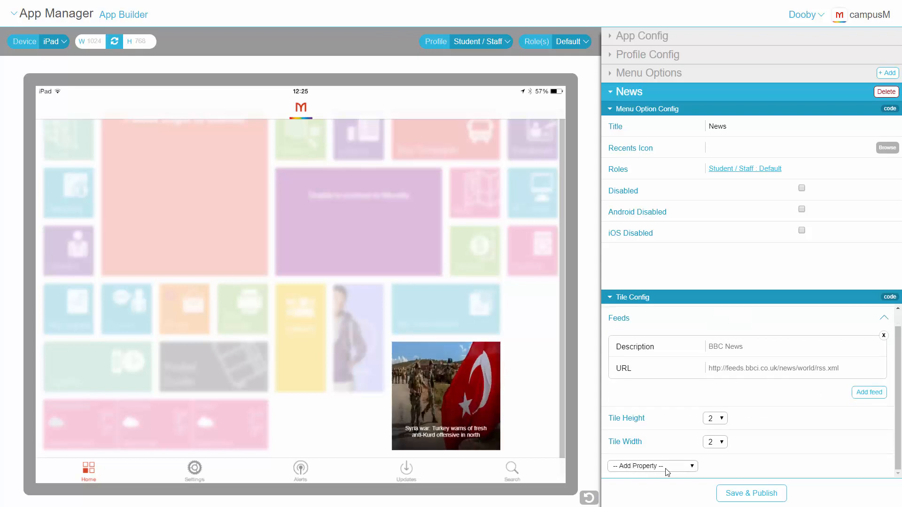
mouse_move(624, 471)
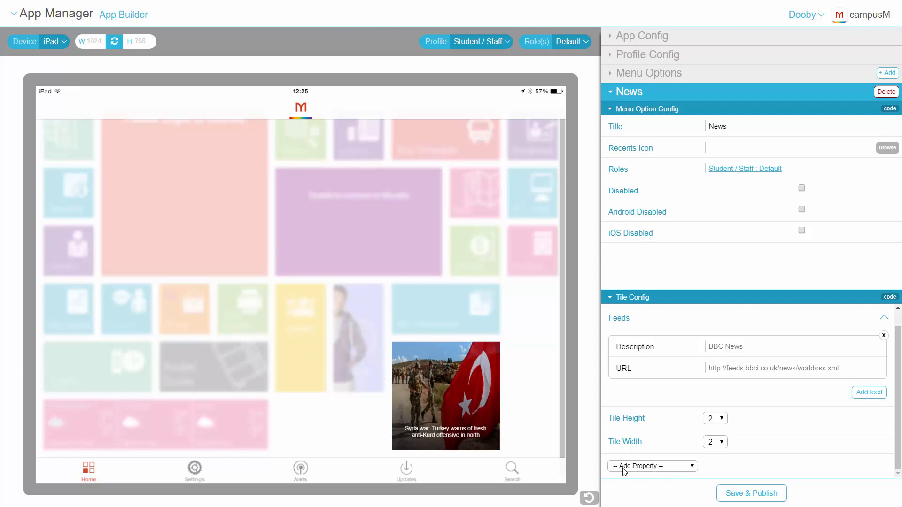
mouse_move(660, 475)
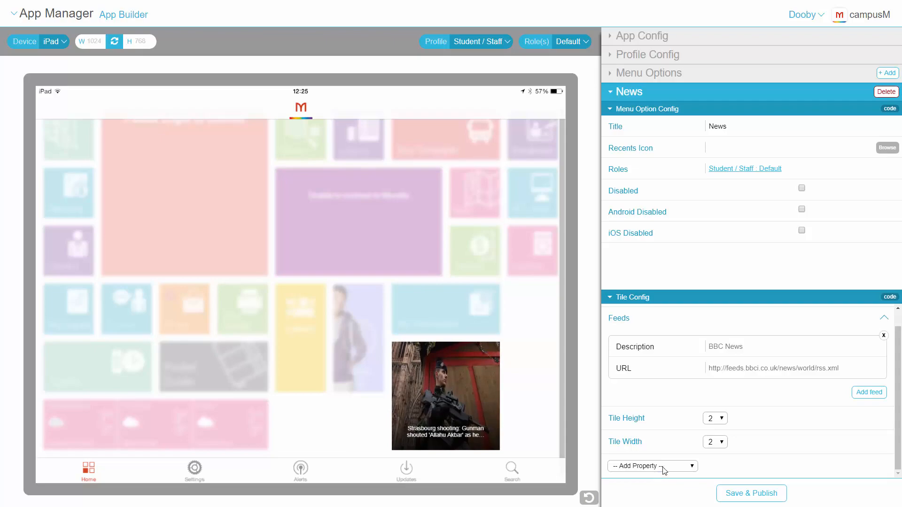
Step: Save and publish the News tile and profile changes, then dismiss the Saved message
left_click(750, 493)
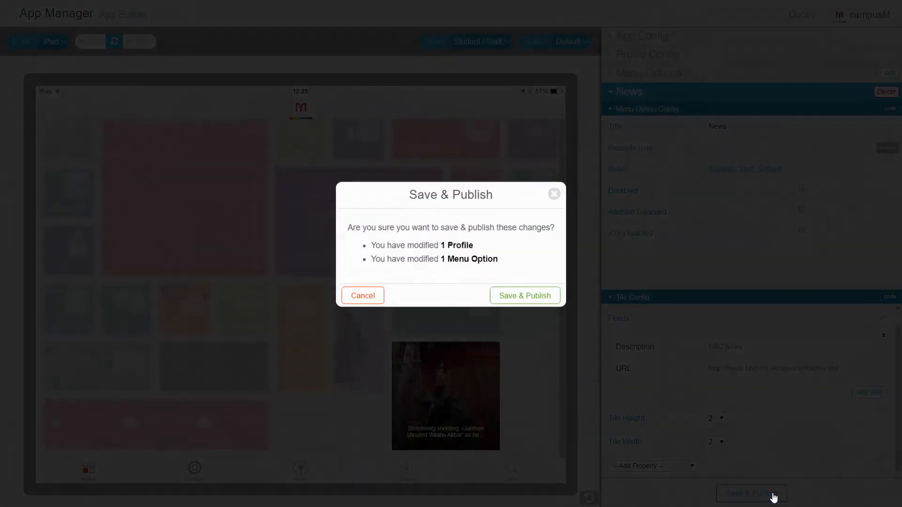
left_click(523, 295)
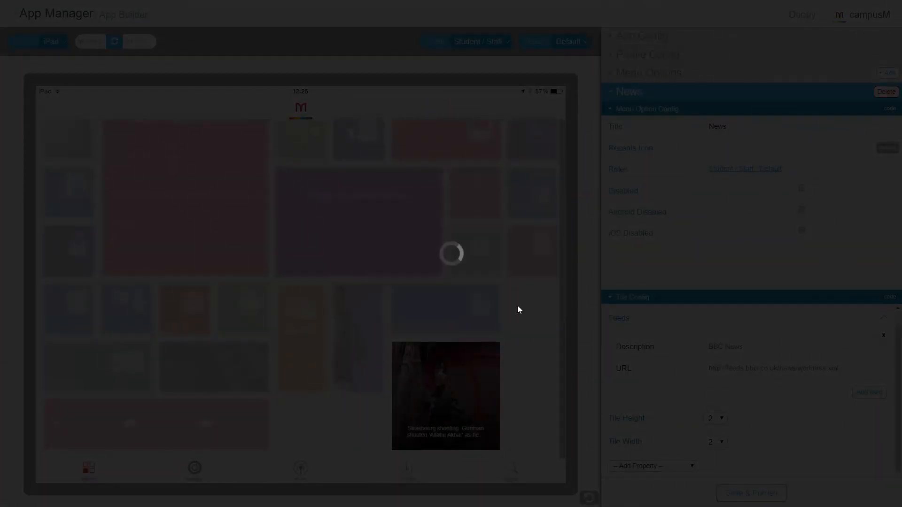
left_click(751, 493)
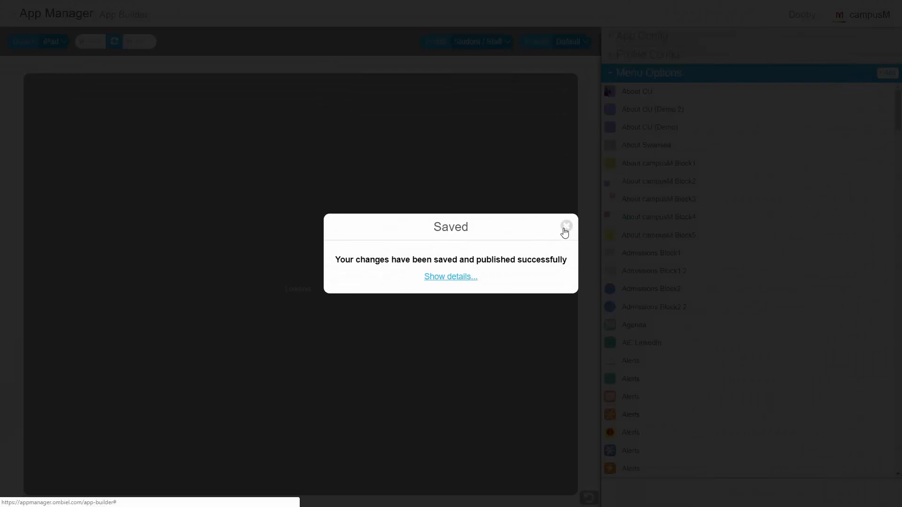
left_click(565, 225)
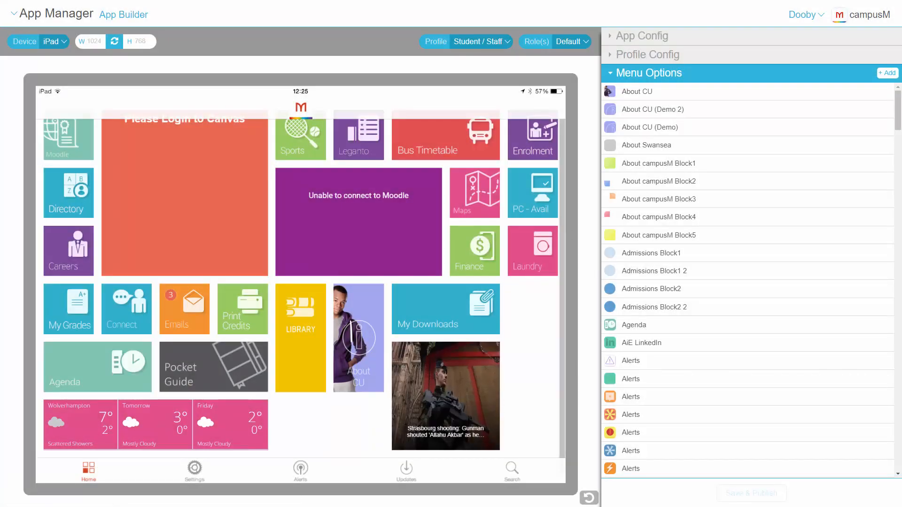
mouse_move(449, 416)
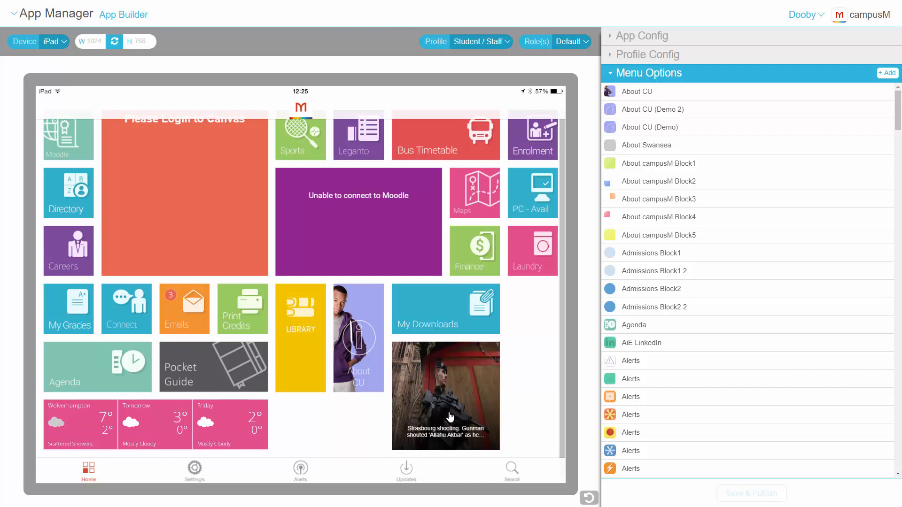
mouse_move(445, 419)
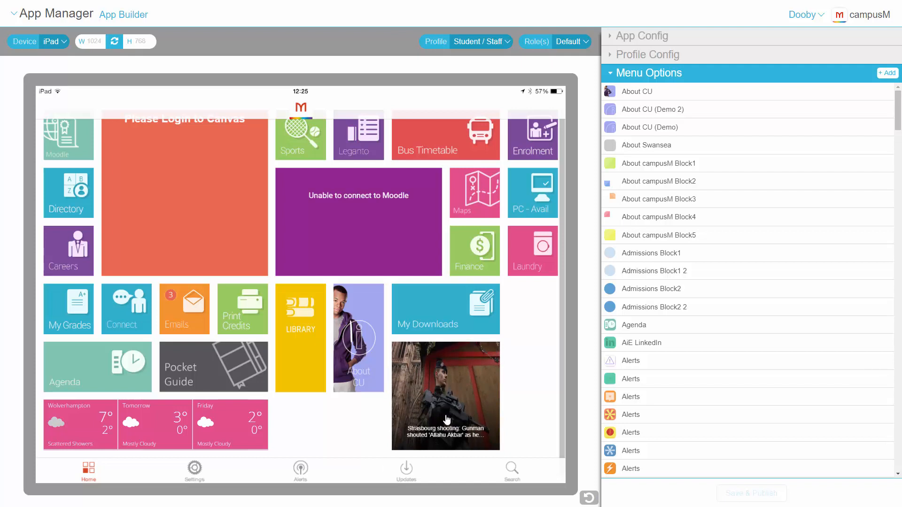